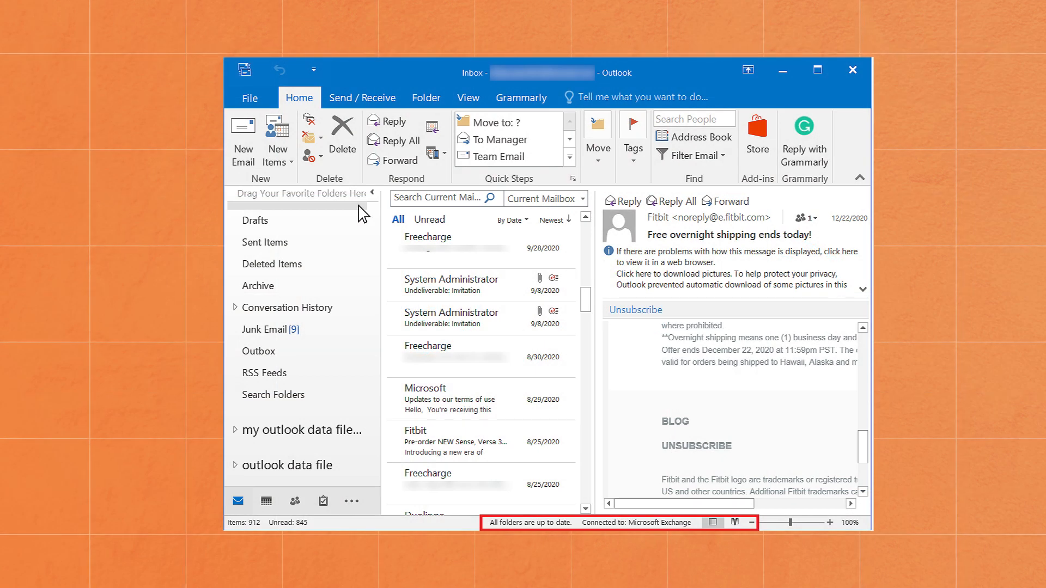
{"action": "mouse_move", "coordinate": [399, 268]}
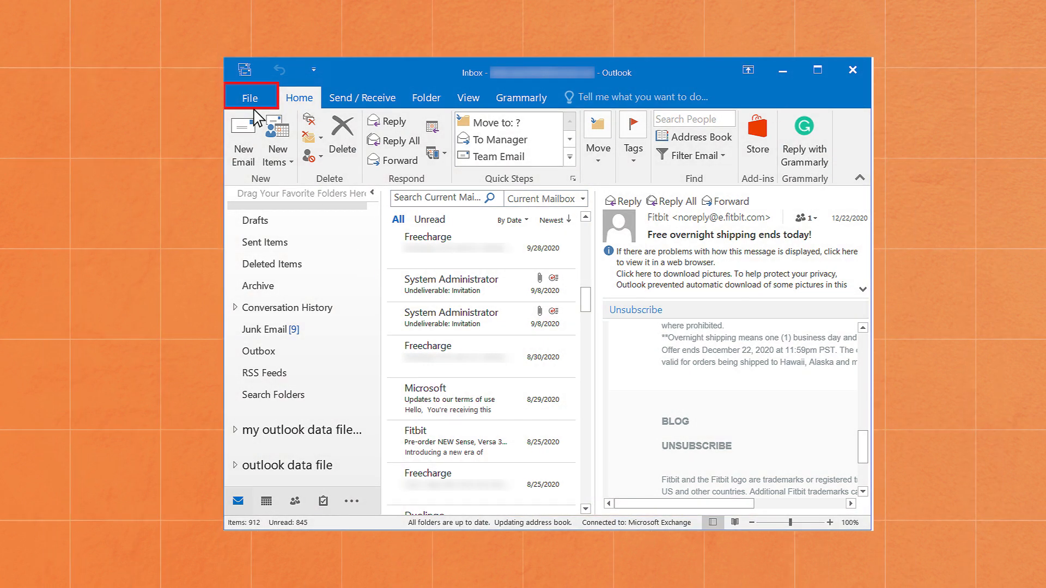
Reach the Exchange account's Change Account dialog from File > Account Settings to see its server address
{"action": "left_click", "coordinate": [249, 97]}
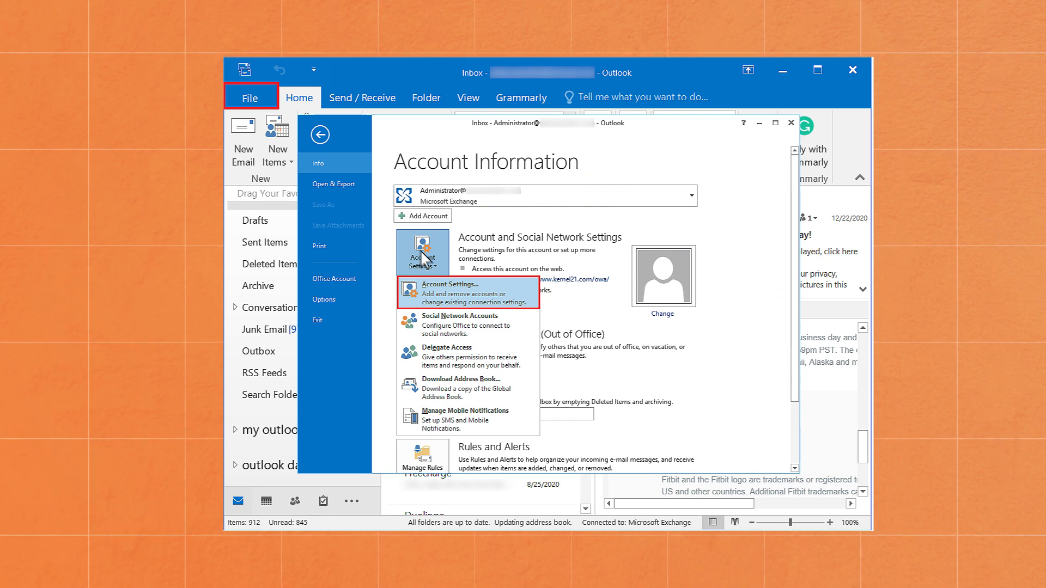
{"action": "left_click", "coordinate": [456, 286]}
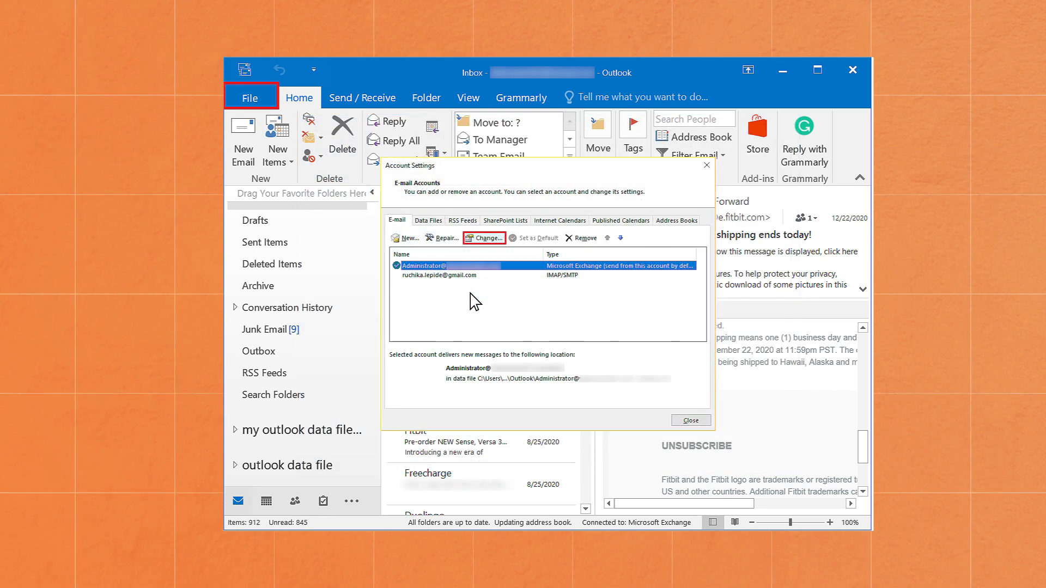
{"action": "left_click", "coordinate": [482, 238]}
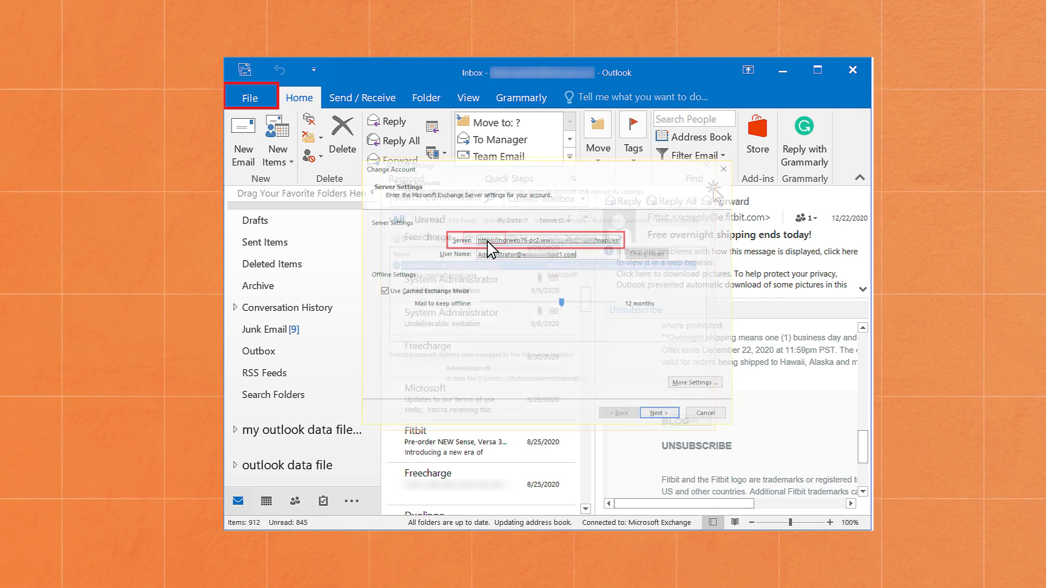